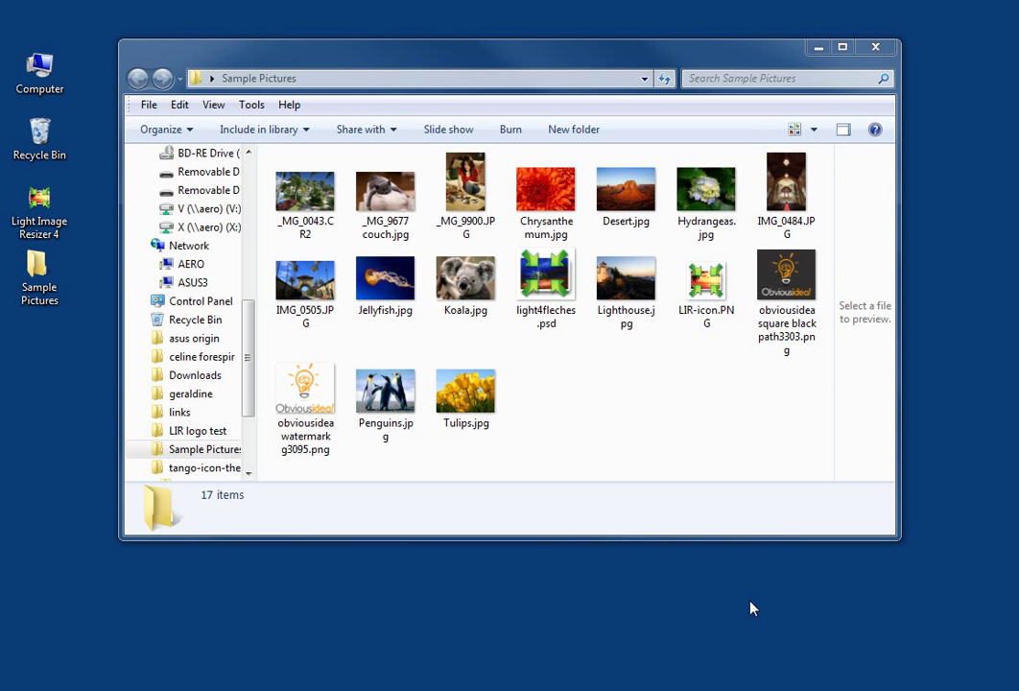
{"action": "mouse_move", "coordinate": [699, 549]}
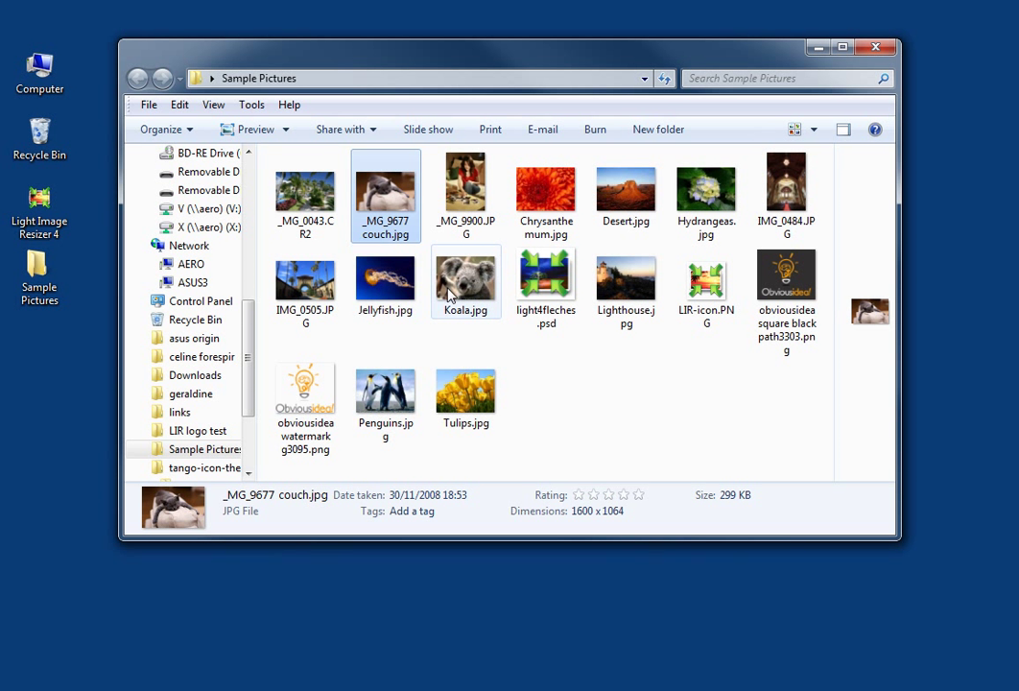
Select the couch, Jellyfish and Lighthouse photos and bring up their context menu.
{"action": "left_click", "coordinate": [465, 281]}
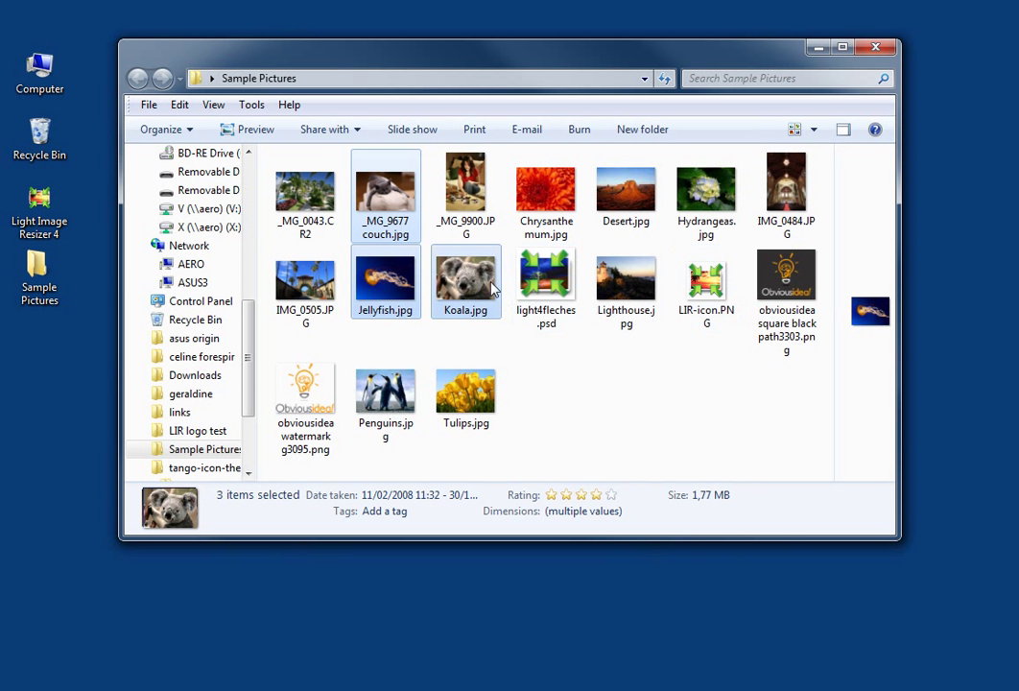
{"action": "left_click", "coordinate": [626, 282]}
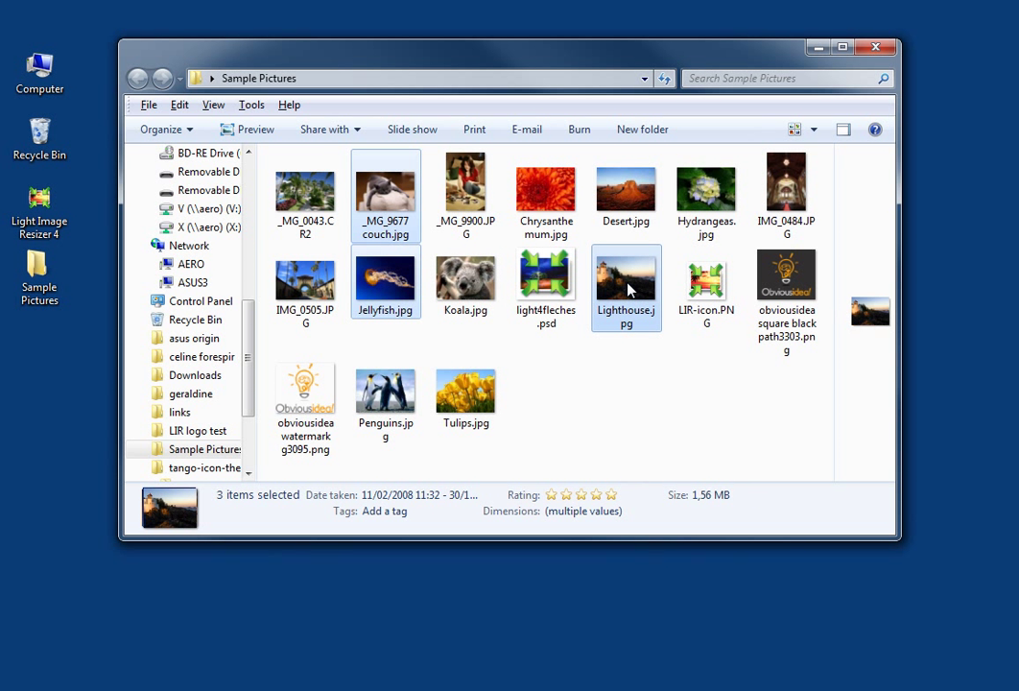
{"action": "right_click", "coordinate": [626, 288]}
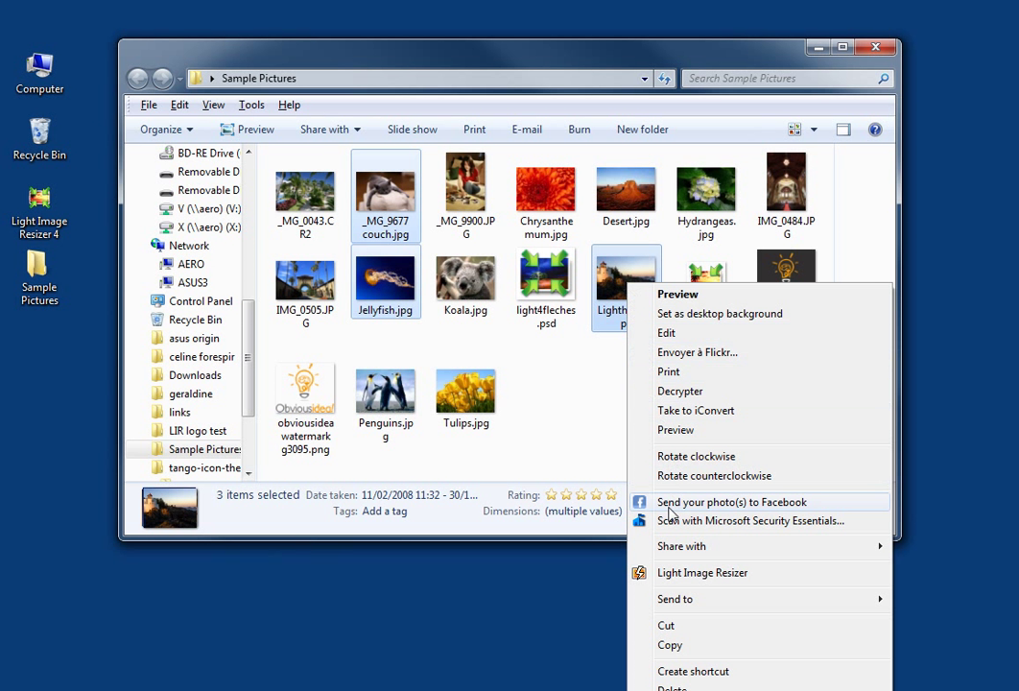
Send the photos to Light Image Resizer and enable Integrate watermark under Effects.
{"action": "left_click", "coordinate": [695, 575]}
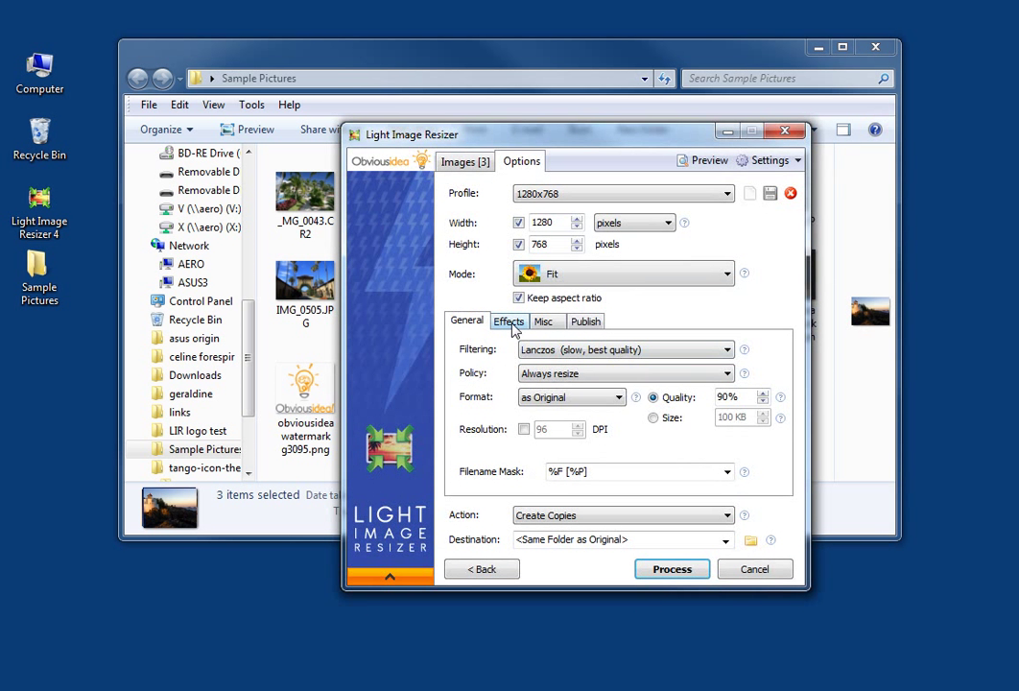
{"action": "left_click", "coordinate": [508, 320]}
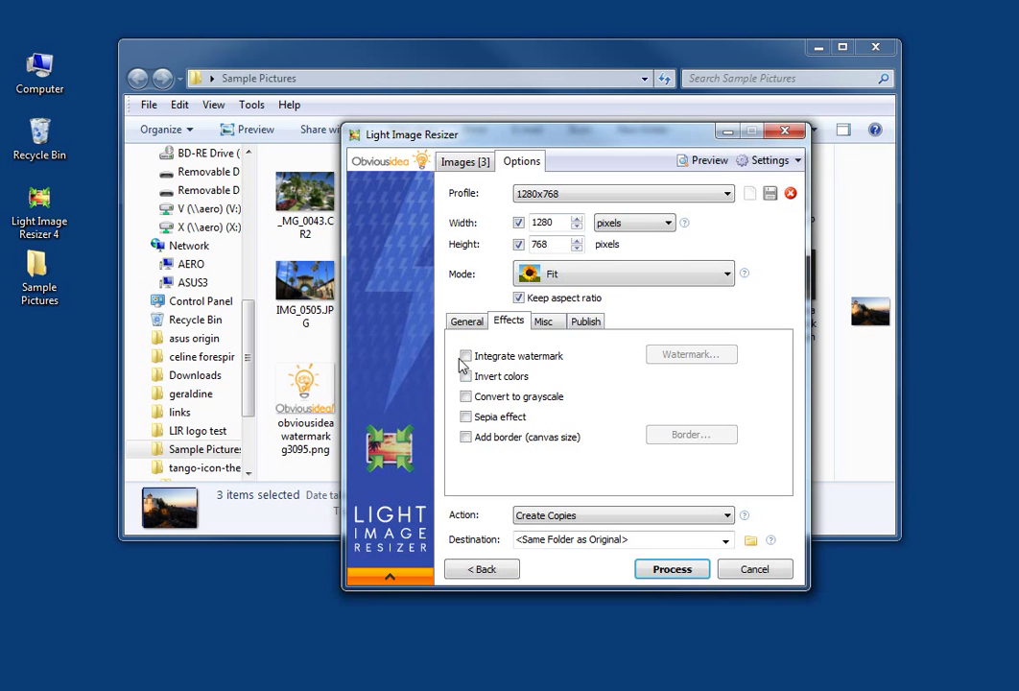
{"action": "left_click", "coordinate": [464, 355]}
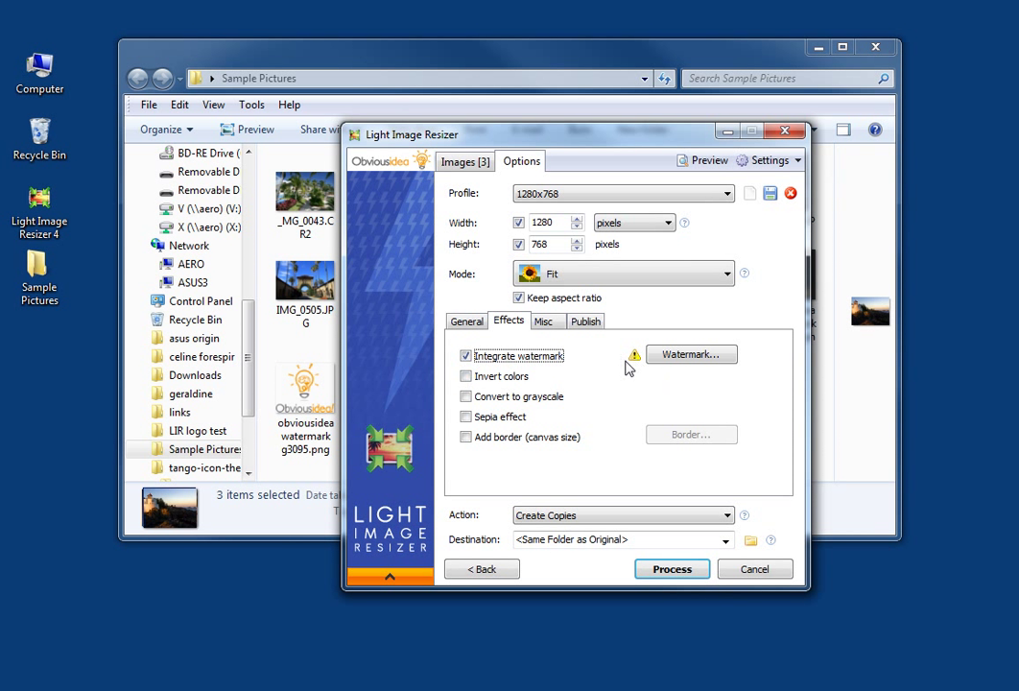
{"action": "mouse_move", "coordinate": [641, 369]}
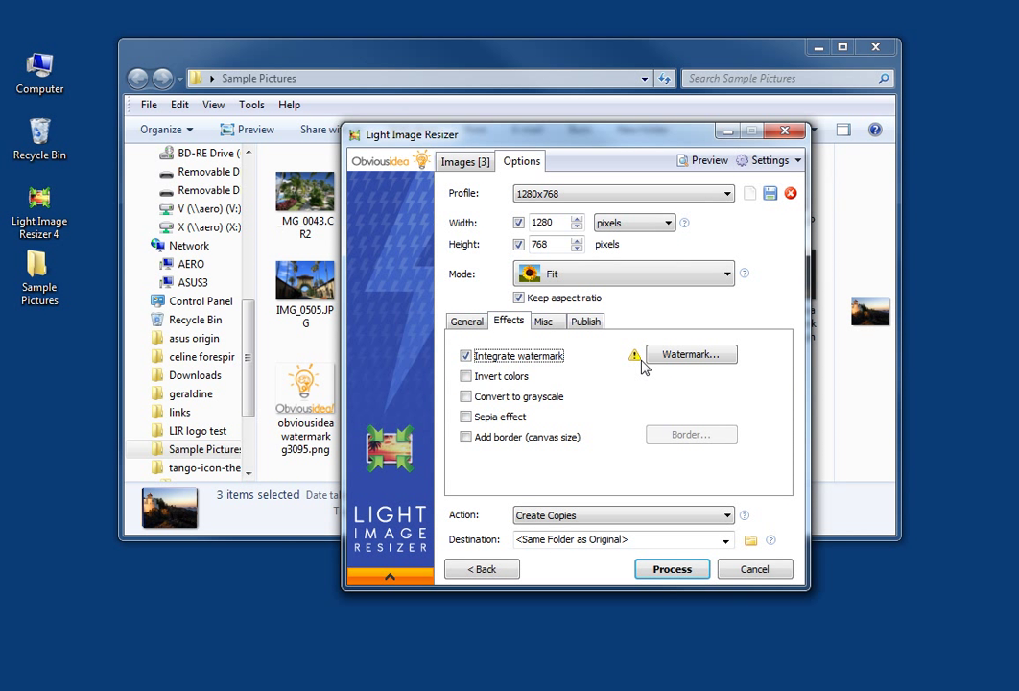
{"action": "mouse_move", "coordinate": [745, 361]}
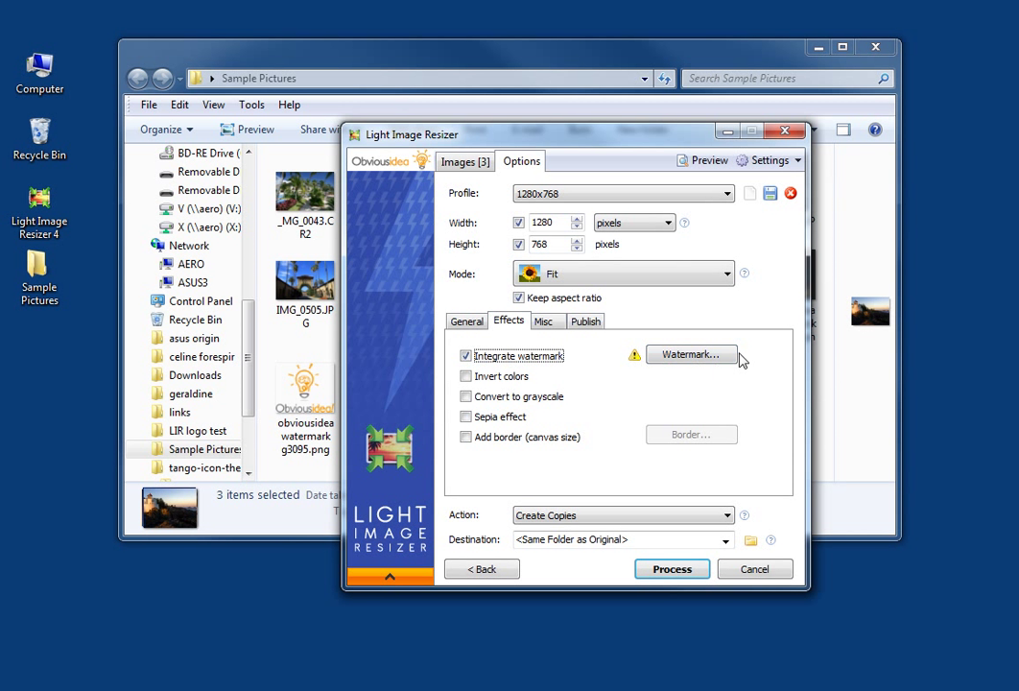
{"action": "left_click", "coordinate": [691, 353]}
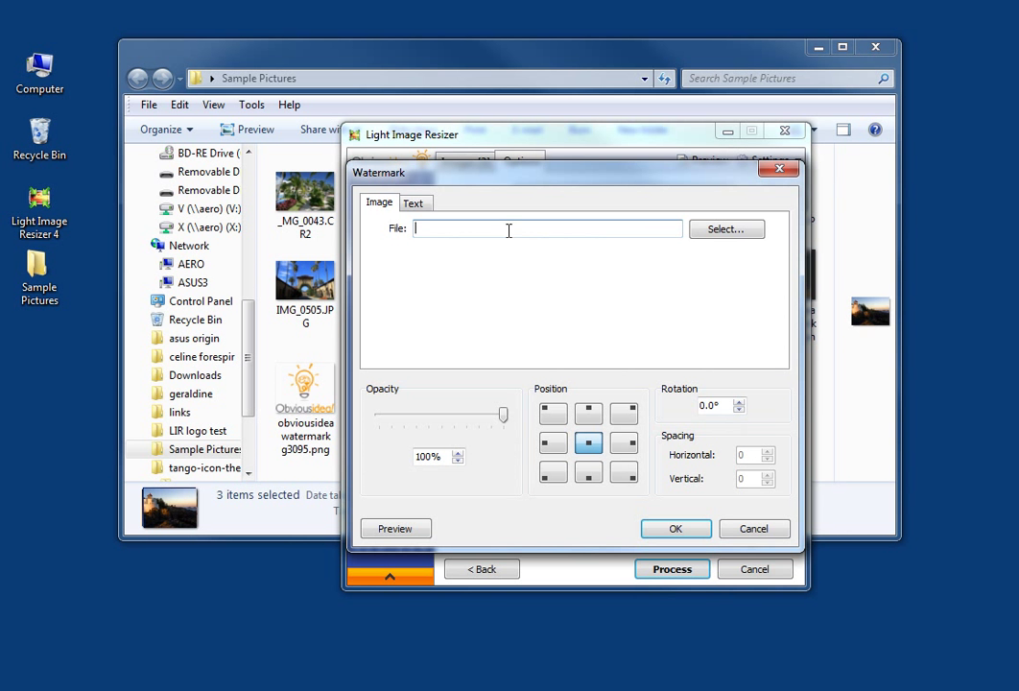
Load obviousidea watermark g3095.png as the watermark image, positioned bottom-right.
{"action": "left_click", "coordinate": [726, 229]}
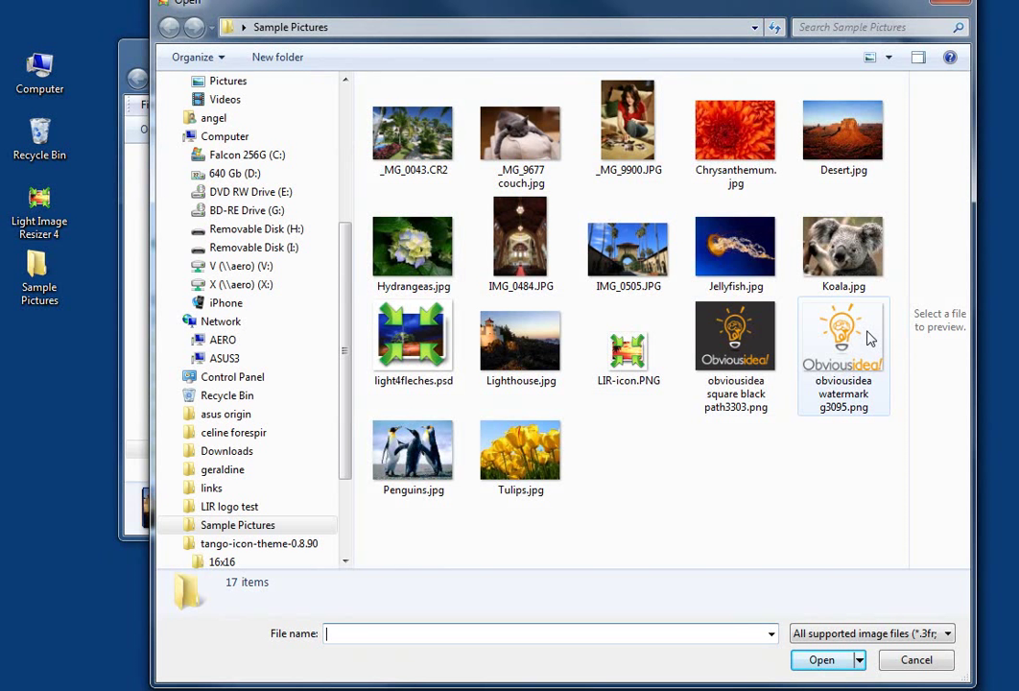
{"action": "mouse_move", "coordinate": [843, 336]}
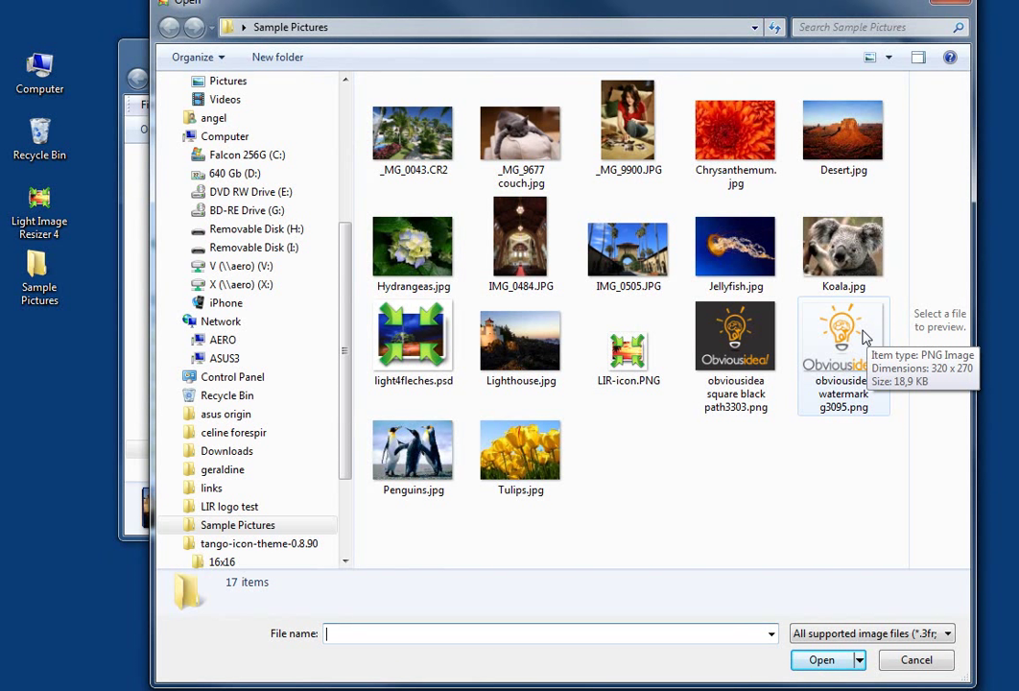
{"action": "left_click", "coordinate": [843, 334]}
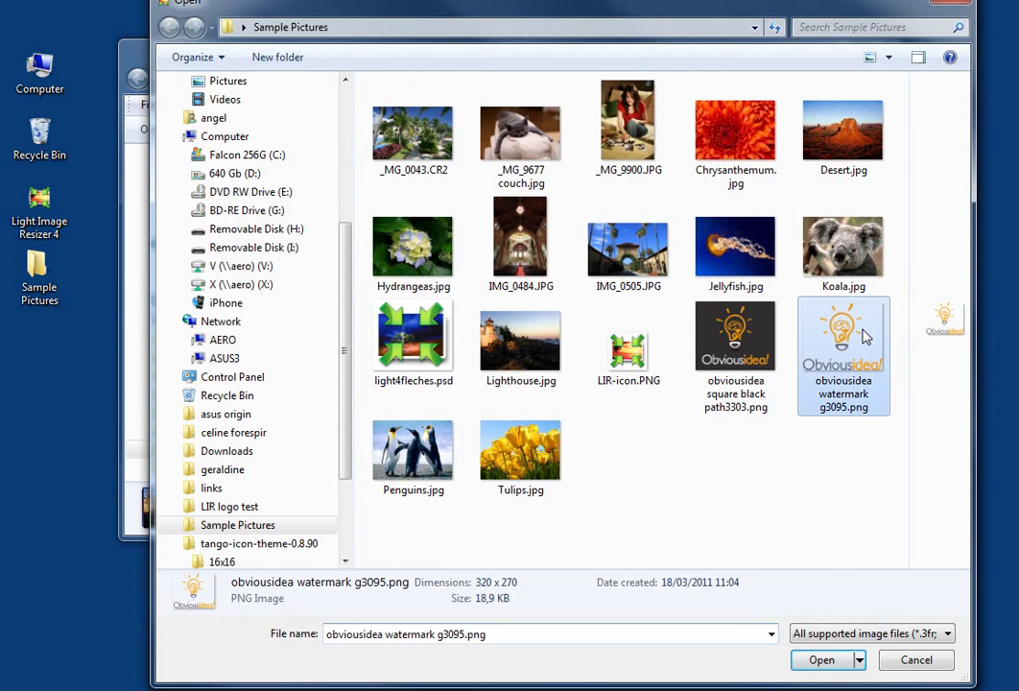
{"action": "left_click", "coordinate": [822, 660]}
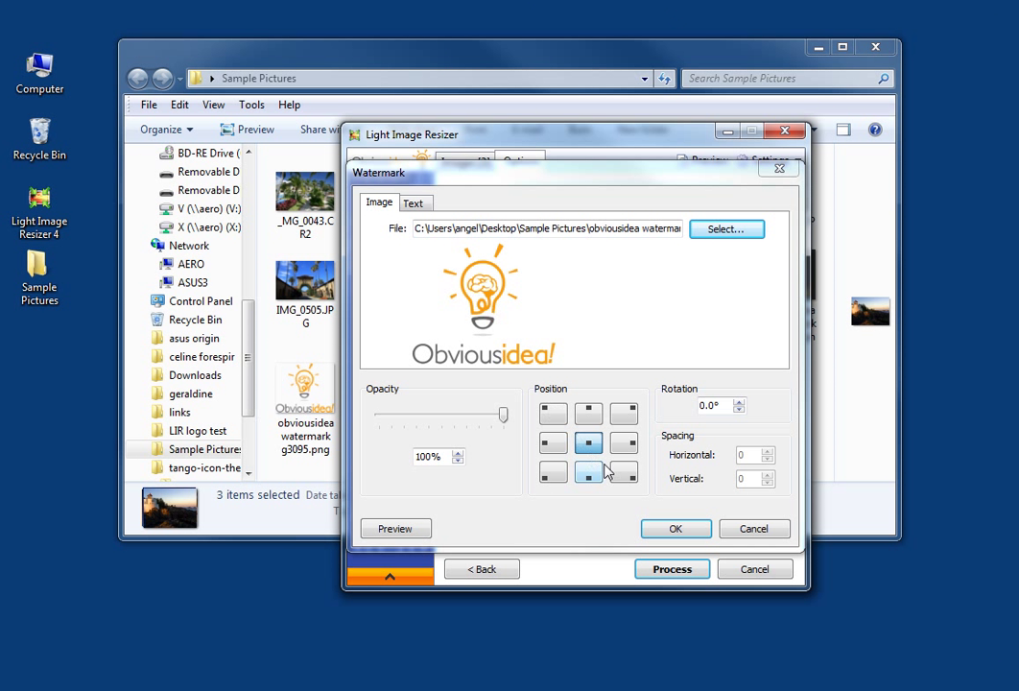
{"action": "left_click", "coordinate": [622, 473]}
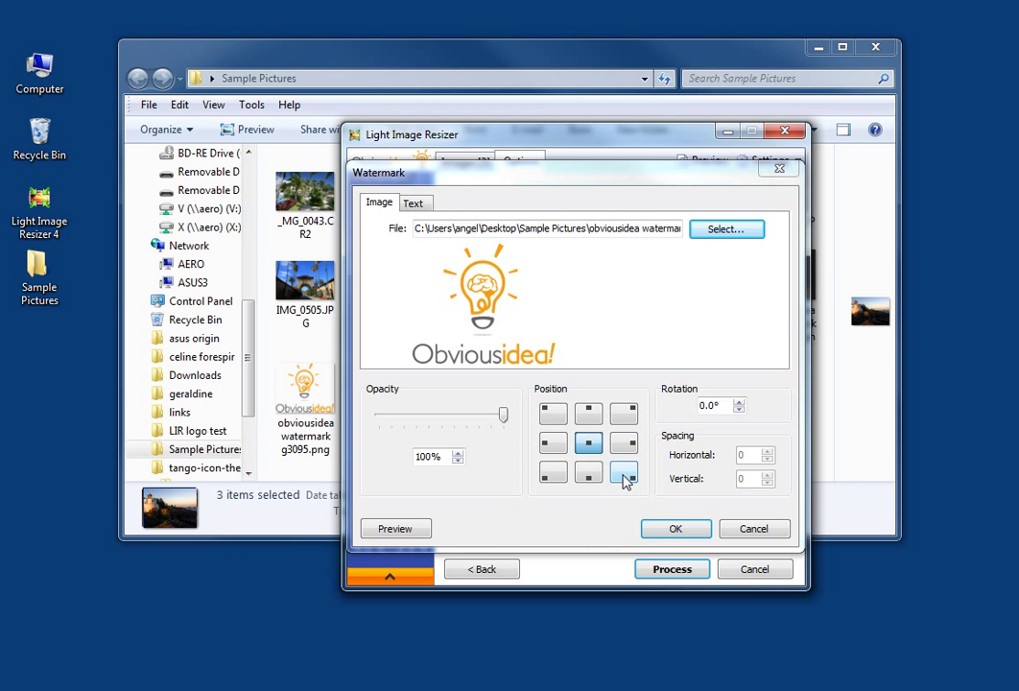
{"action": "left_click", "coordinate": [622, 473]}
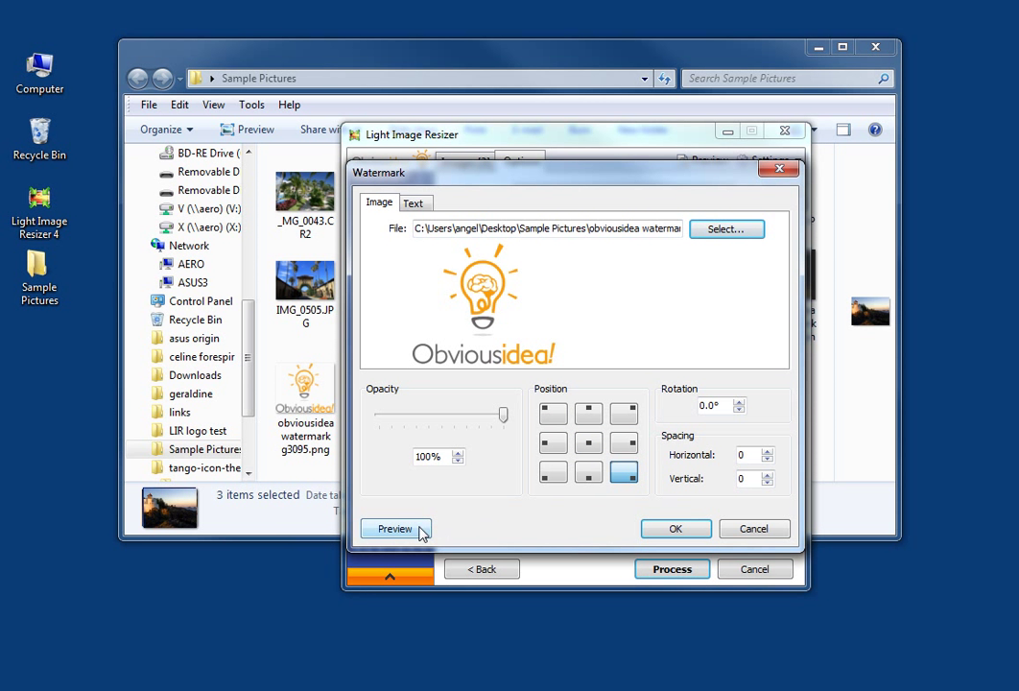
Preview the watermarked outputs zoomed out, stepping back through the three photos.
{"action": "left_click", "coordinate": [395, 530]}
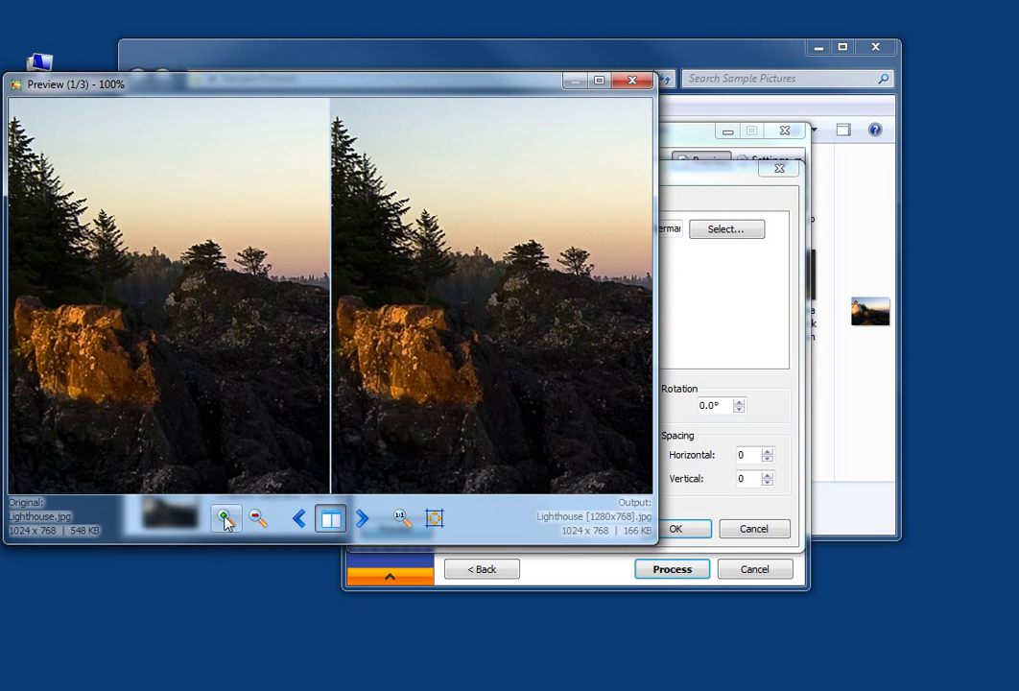
{"action": "left_click", "coordinate": [258, 519]}
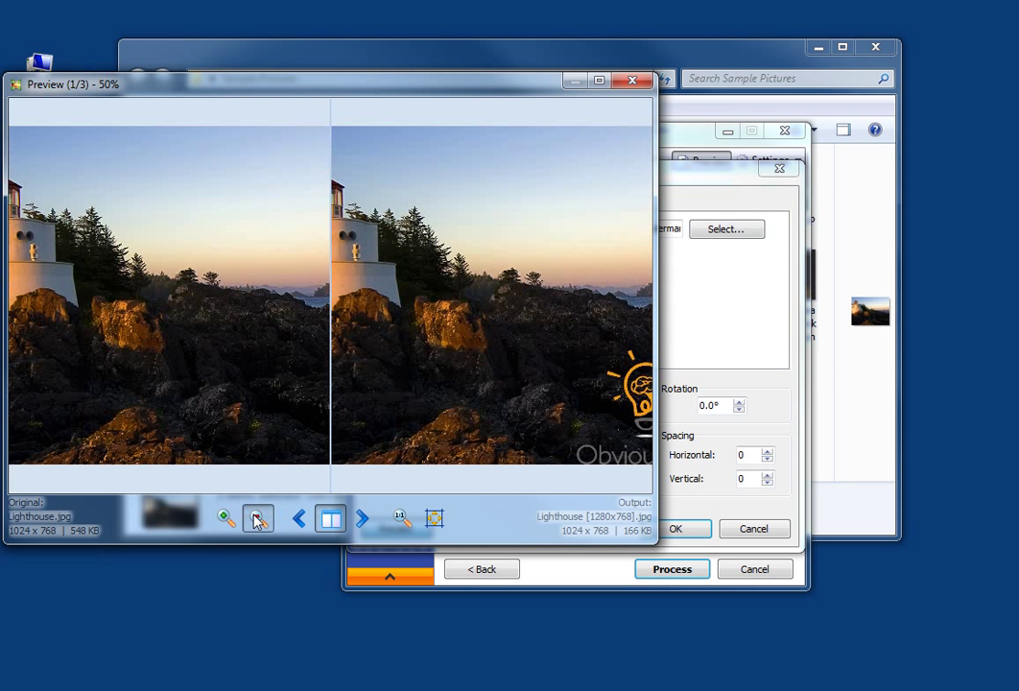
{"action": "left_click", "coordinate": [258, 518]}
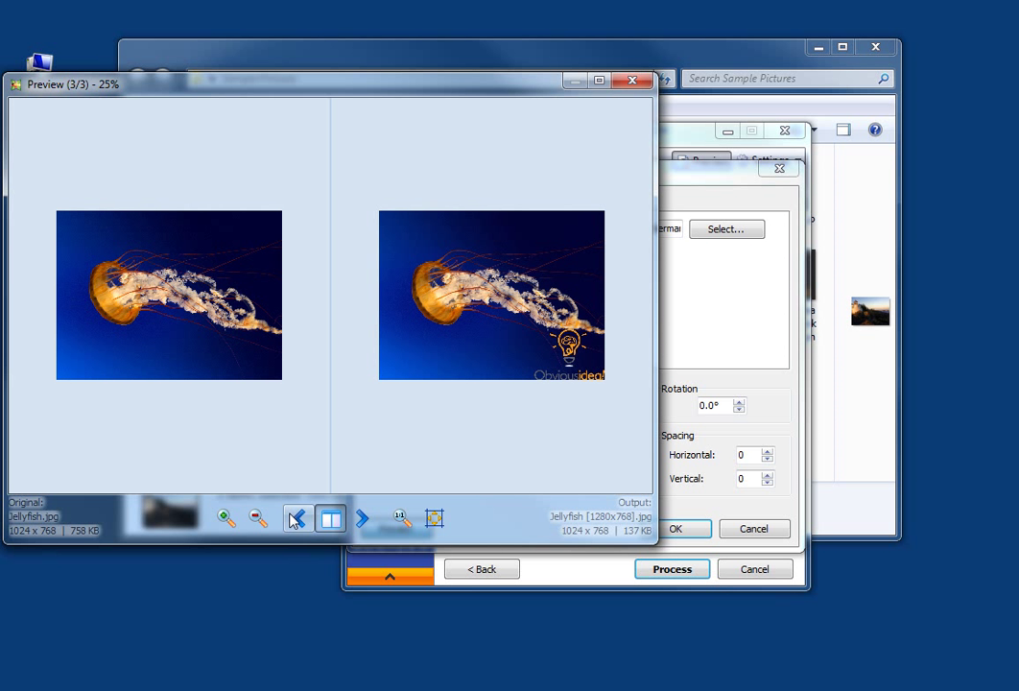
{"action": "left_click", "coordinate": [297, 518]}
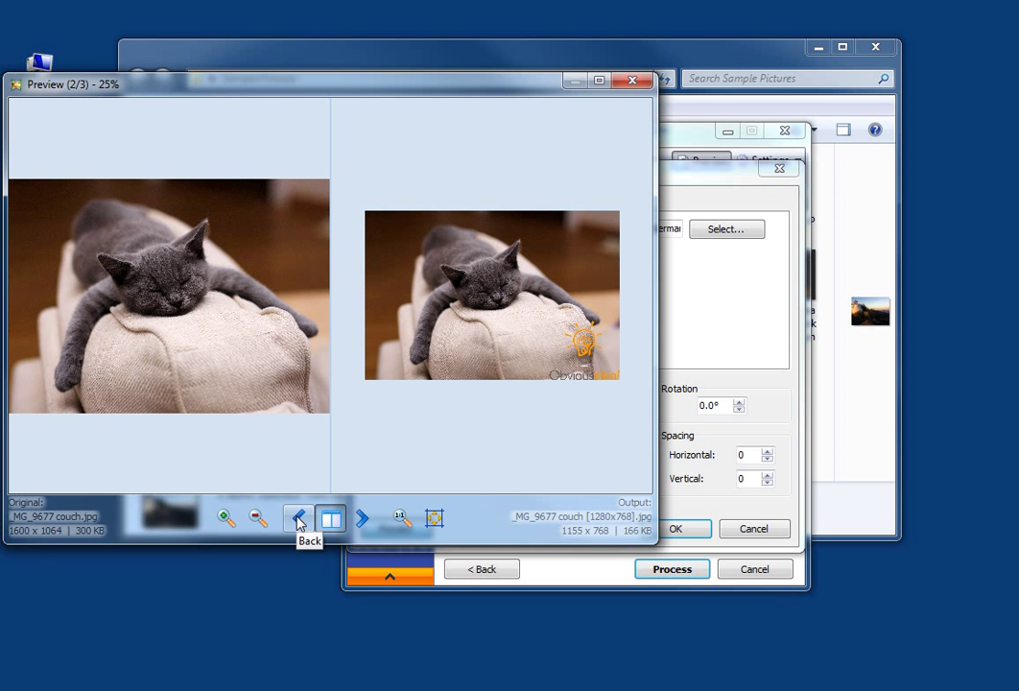
{"action": "left_click", "coordinate": [299, 518]}
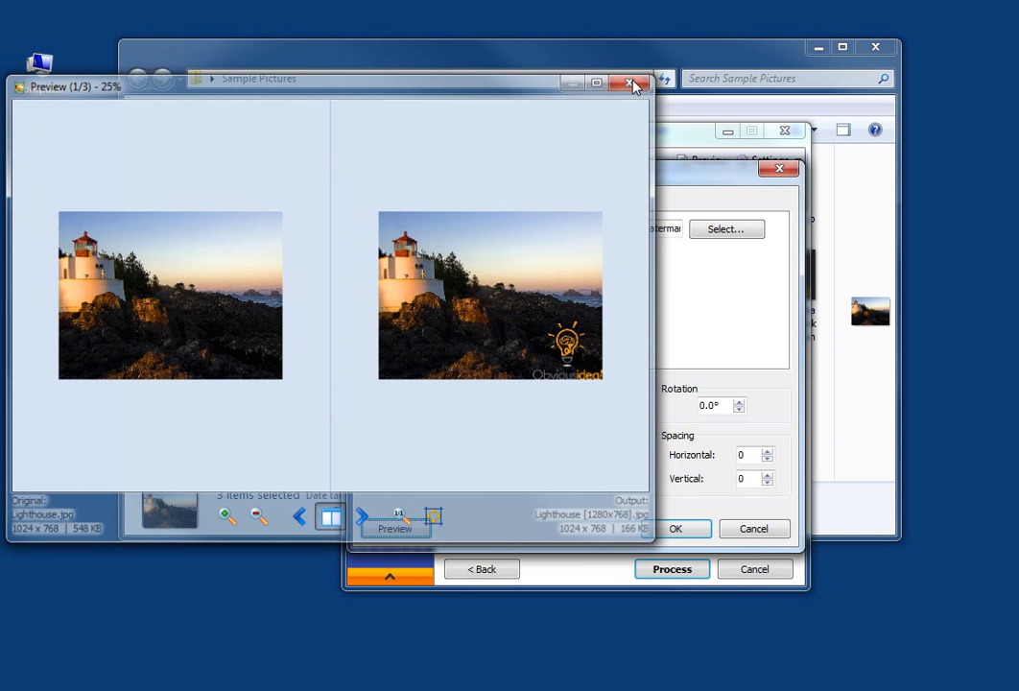
Lower the logo watermark opacity to 50% and check it on the output preview.
{"action": "left_click", "coordinate": [632, 84]}
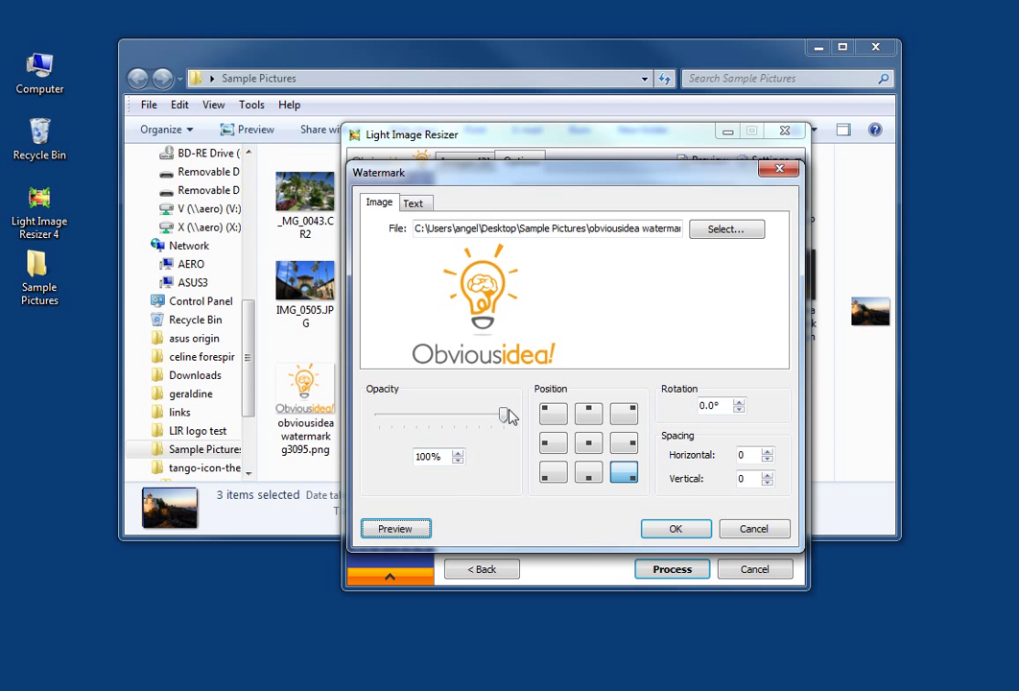
{"action": "left_click_drag", "start_coordinate": [503, 414], "coordinate": [459, 415]}
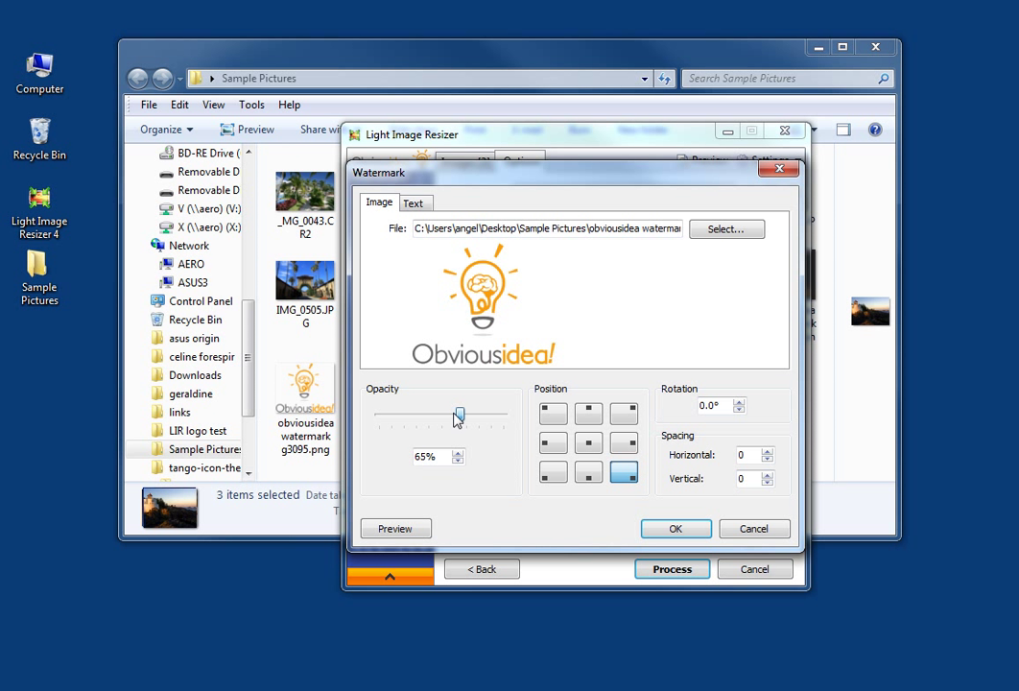
{"action": "left_click_drag", "start_coordinate": [459, 417], "coordinate": [492, 417]}
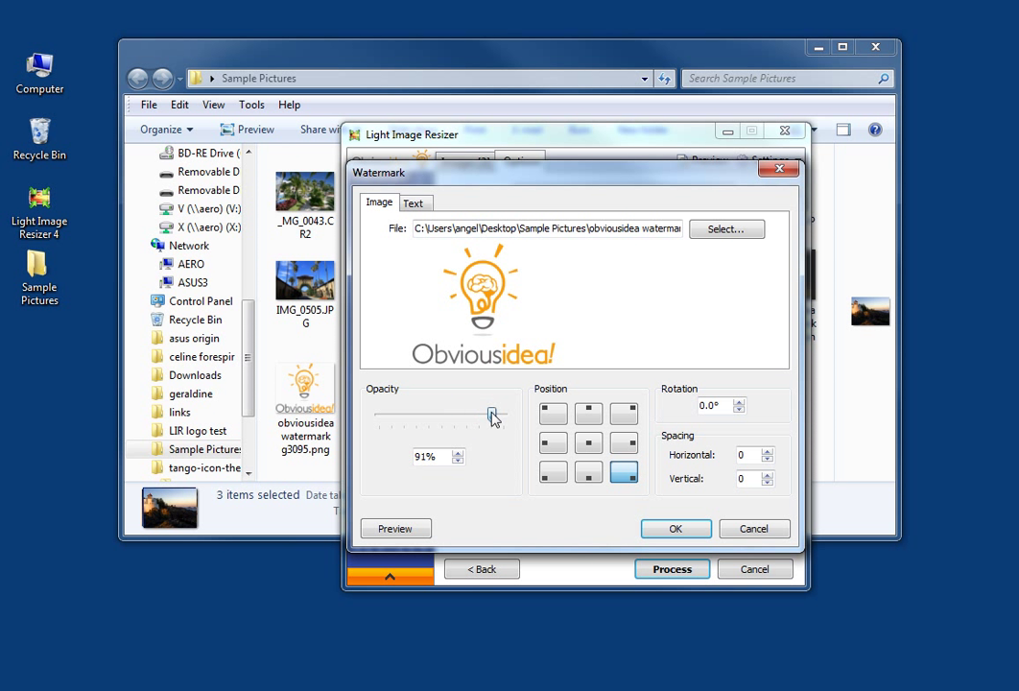
{"action": "left_click_drag", "start_coordinate": [491, 415], "coordinate": [468, 415]}
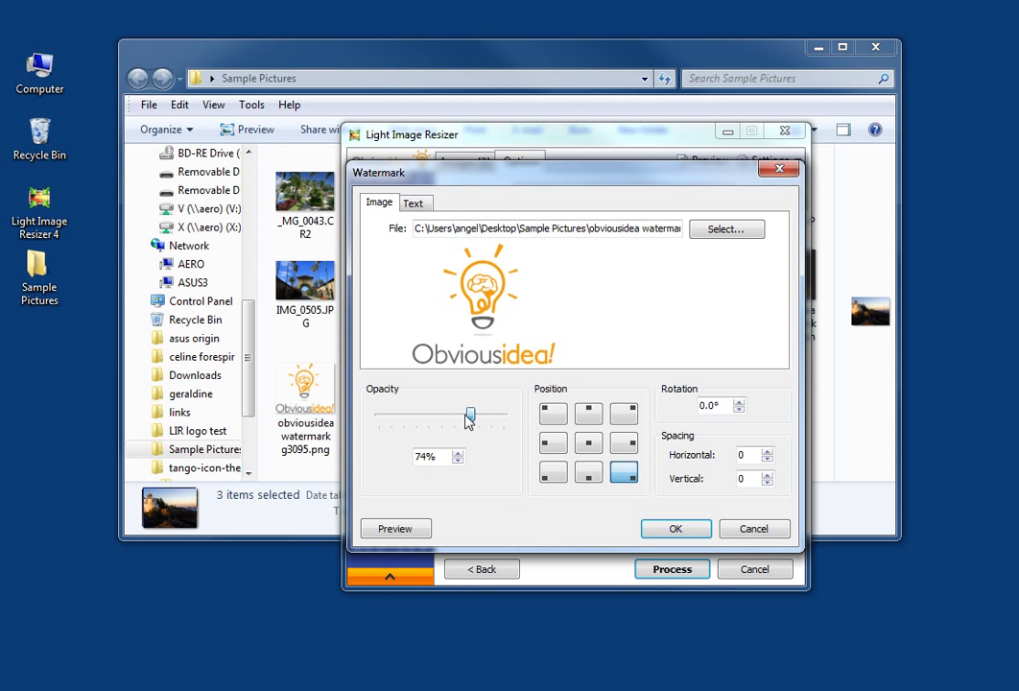
{"action": "left_click_drag", "start_coordinate": [468, 418], "coordinate": [441, 418]}
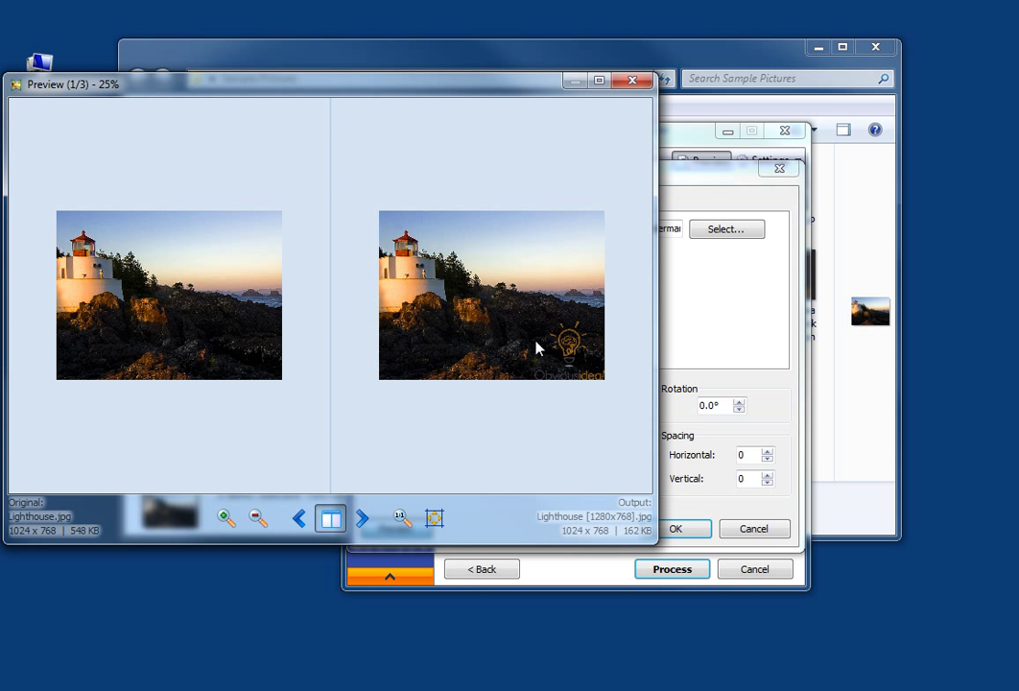
{"action": "mouse_move", "coordinate": [587, 347]}
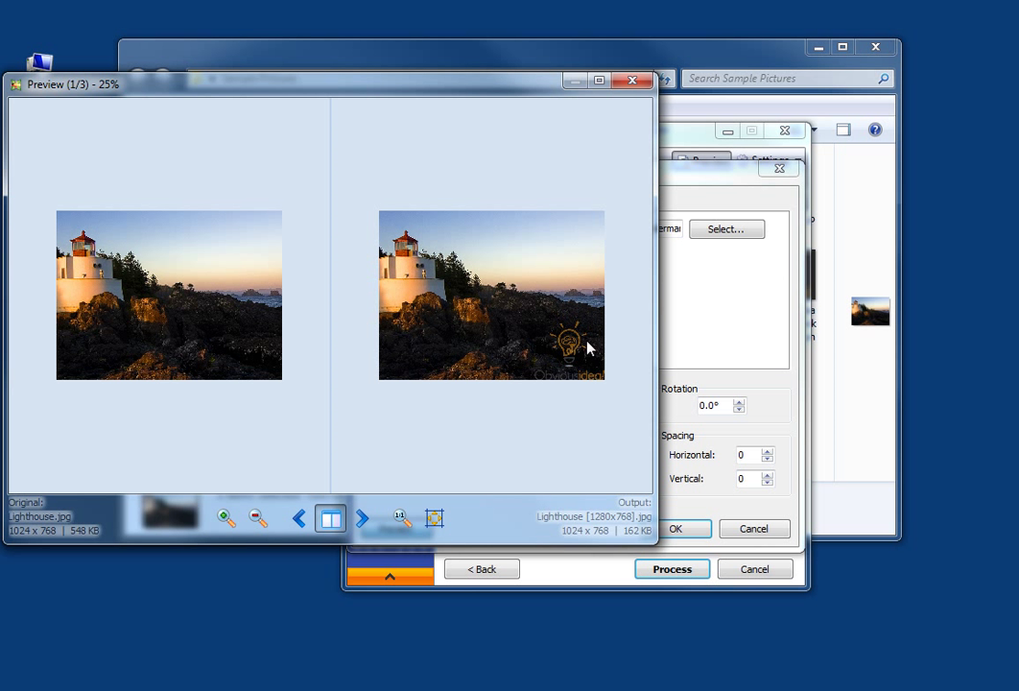
{"action": "mouse_move", "coordinate": [631, 80]}
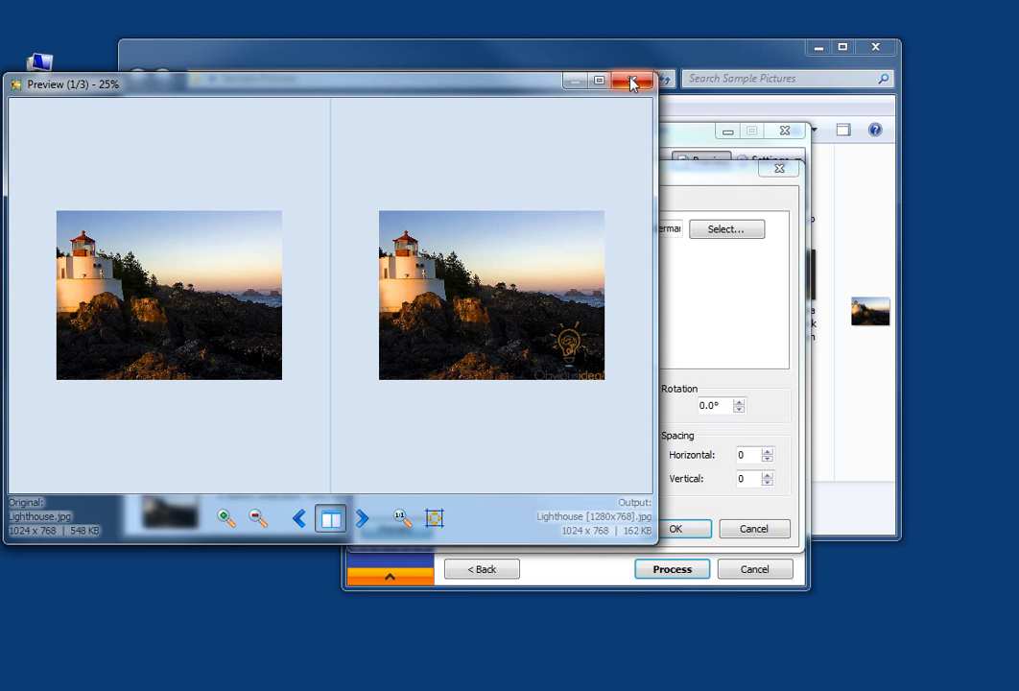
{"action": "left_click", "coordinate": [633, 80]}
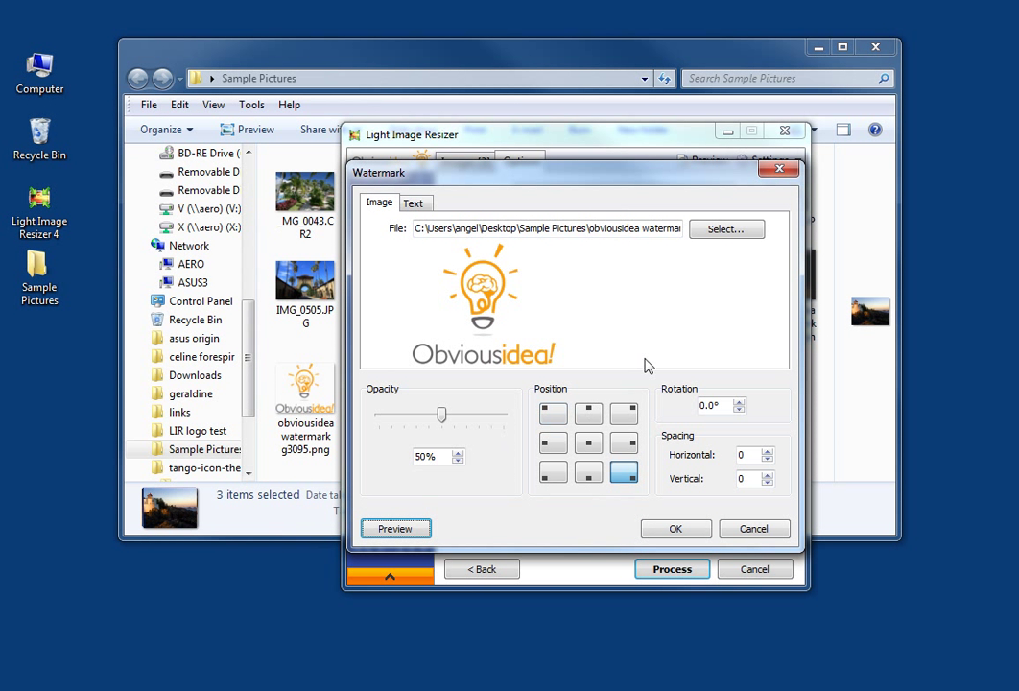
Enter 'obvious Idea' as the text watermark and show the insertable filename/EXIF tags.
{"action": "left_click", "coordinate": [414, 203]}
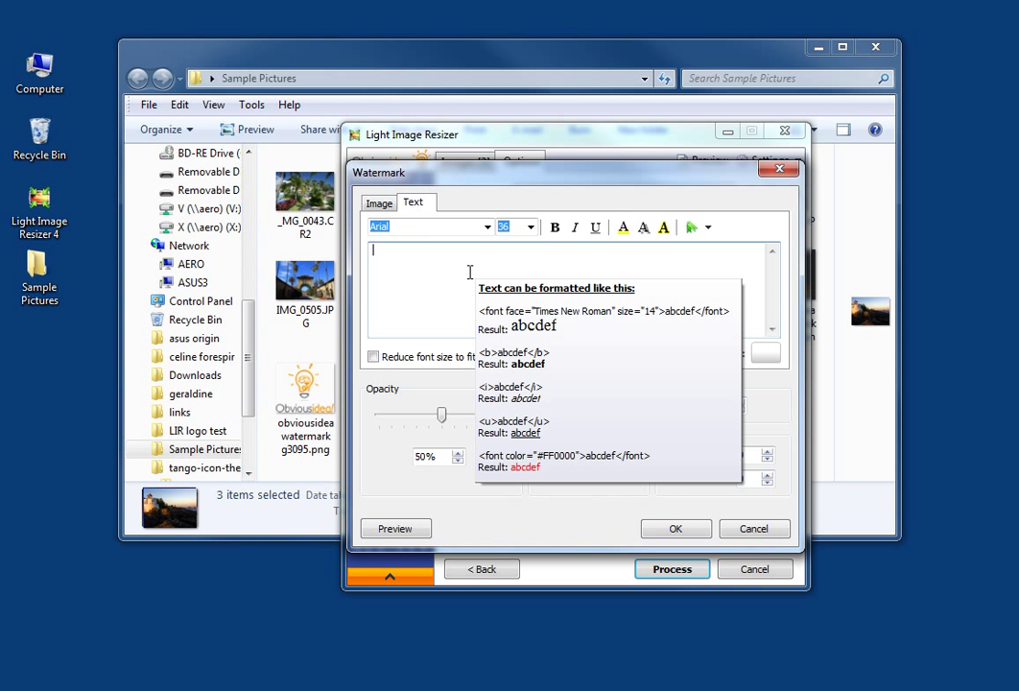
{"action": "type", "text": "obvious Idea"}
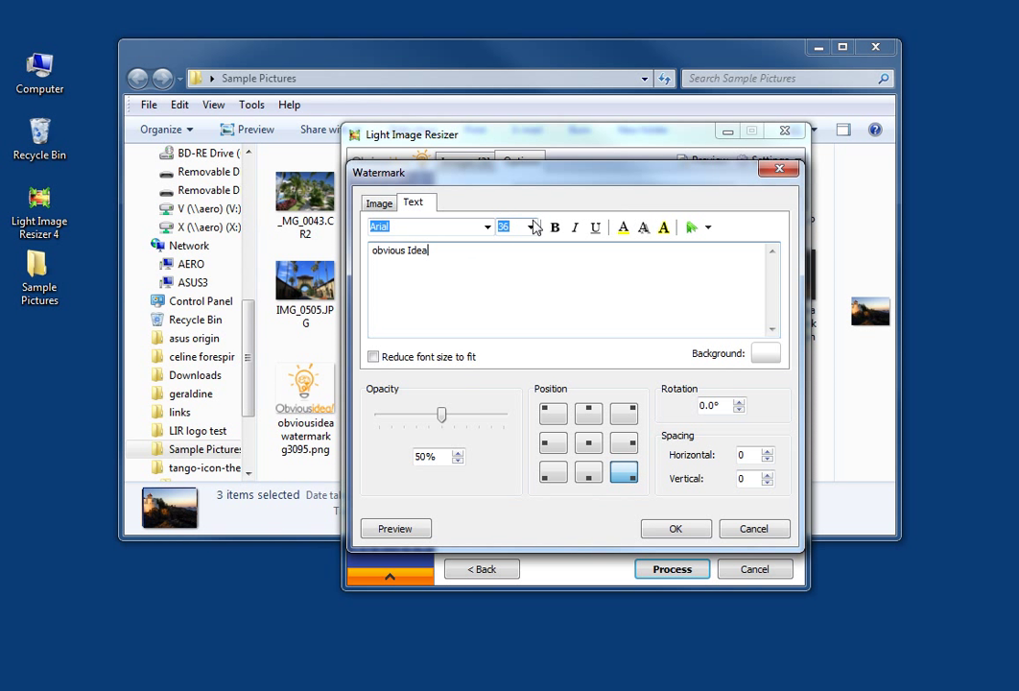
{"action": "left_click", "coordinate": [706, 226]}
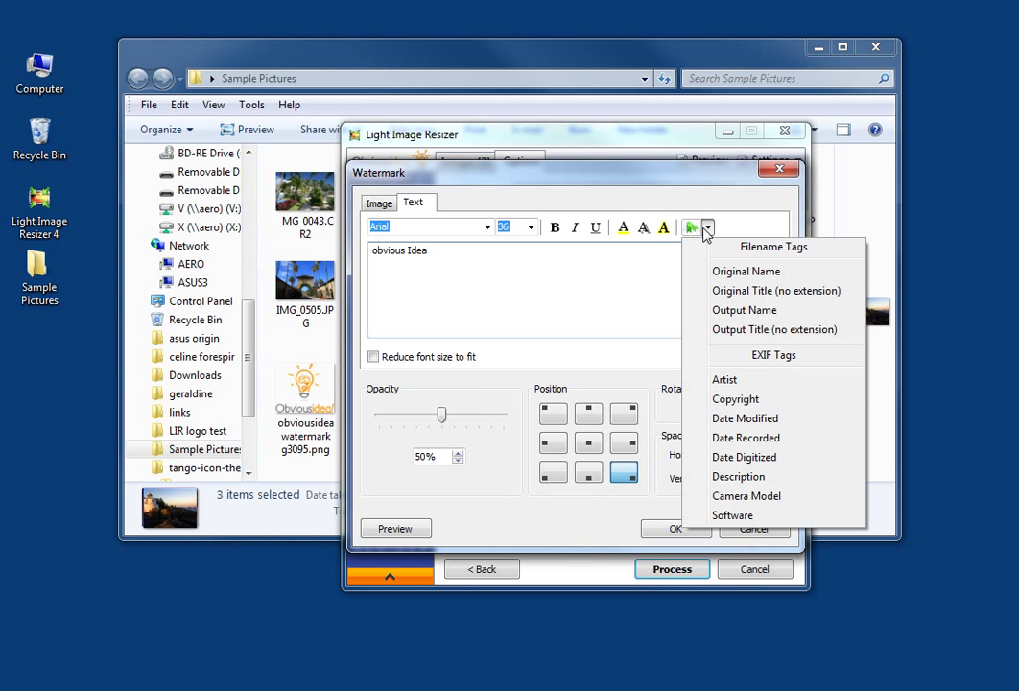
{"action": "mouse_move", "coordinate": [747, 270]}
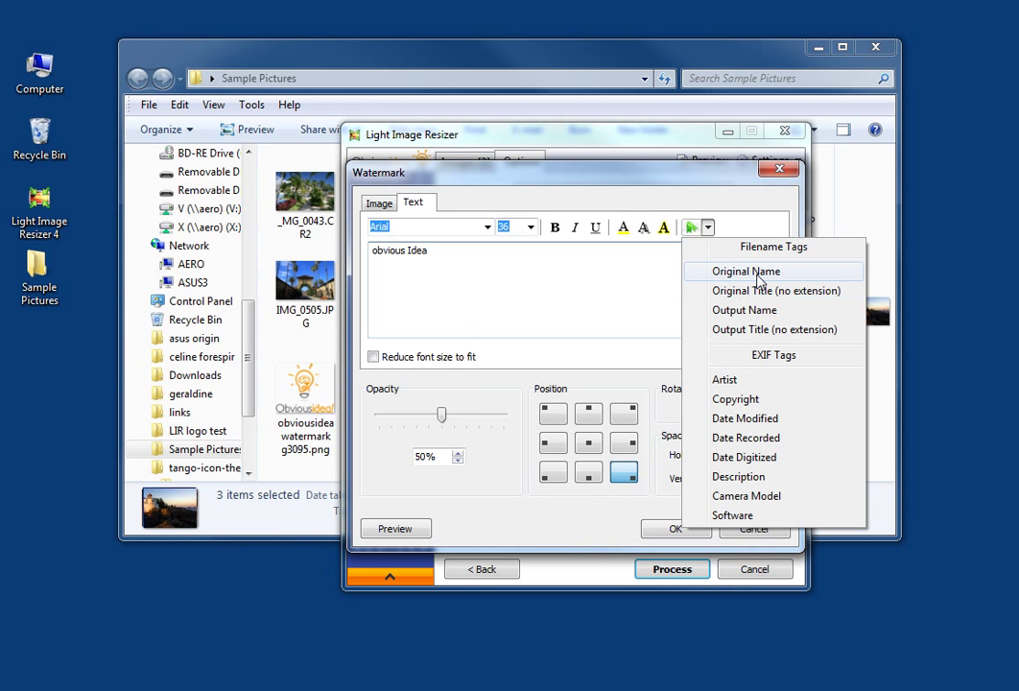
{"action": "mouse_move", "coordinate": [737, 437]}
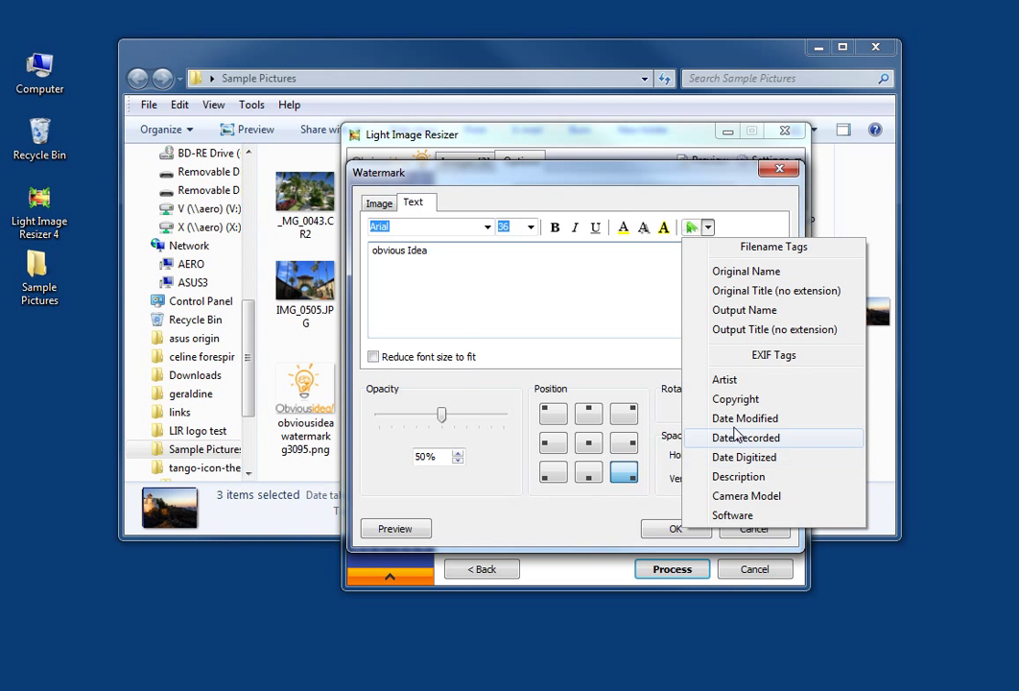
{"action": "mouse_move", "coordinate": [747, 443]}
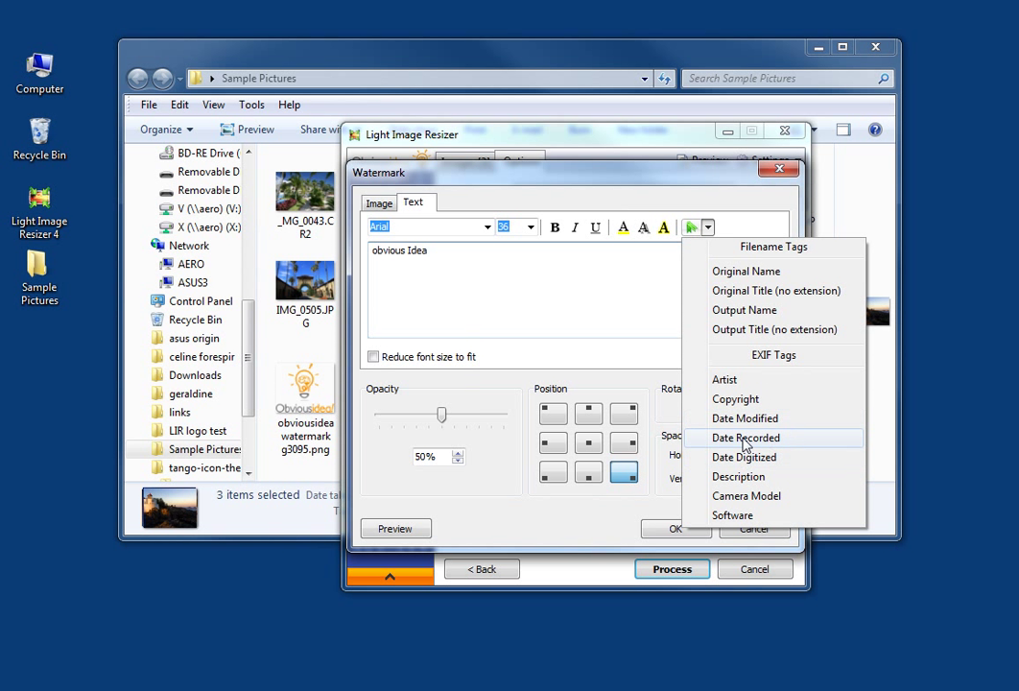
{"action": "mouse_move", "coordinate": [753, 445]}
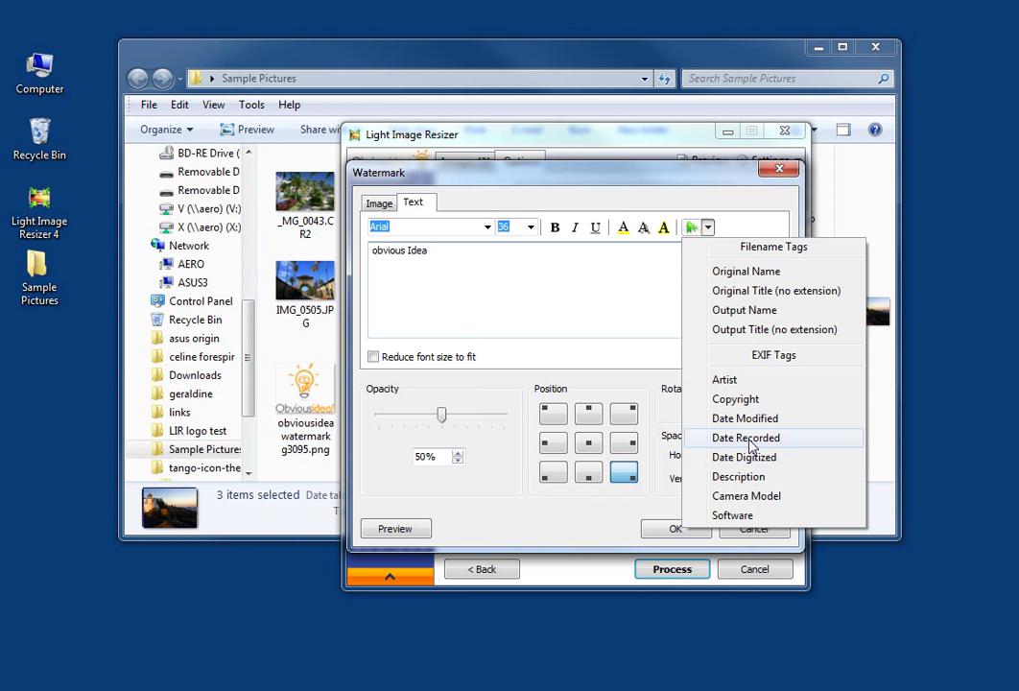
Append the EXIF Date Recorded tag in System Default format to the watermark text.
{"action": "left_click", "coordinate": [744, 438]}
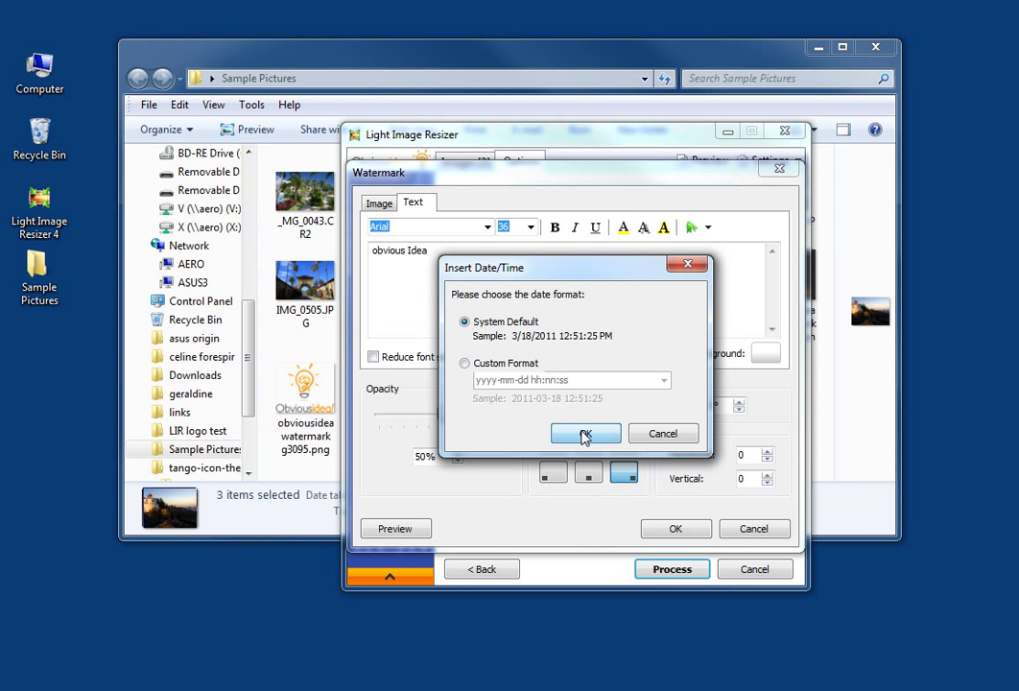
{"action": "left_click", "coordinate": [585, 434]}
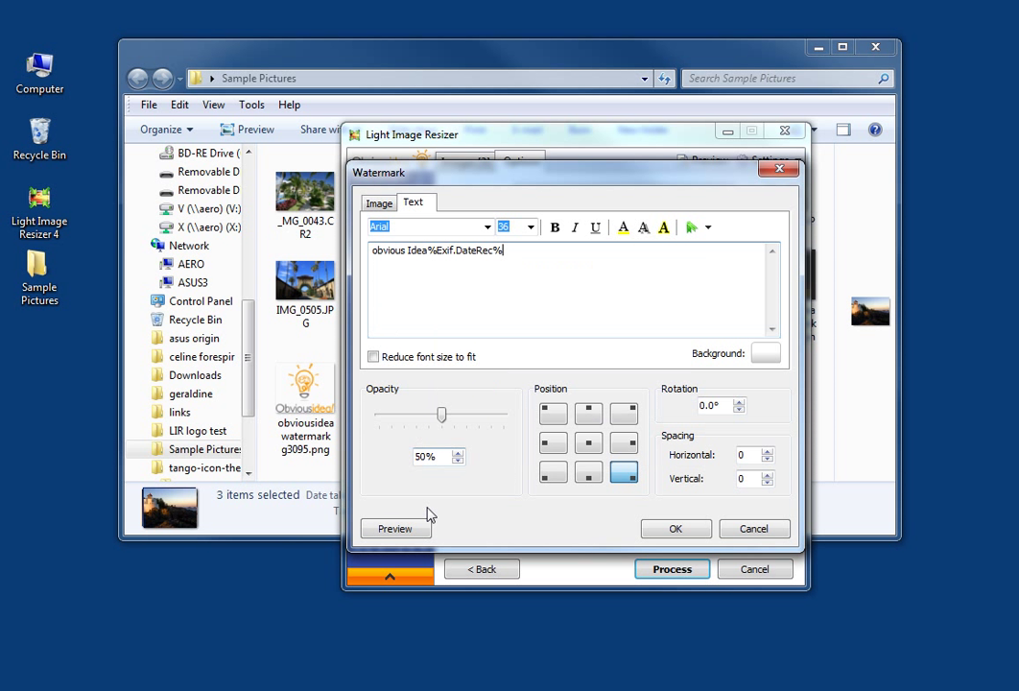
{"action": "left_click", "coordinate": [395, 530]}
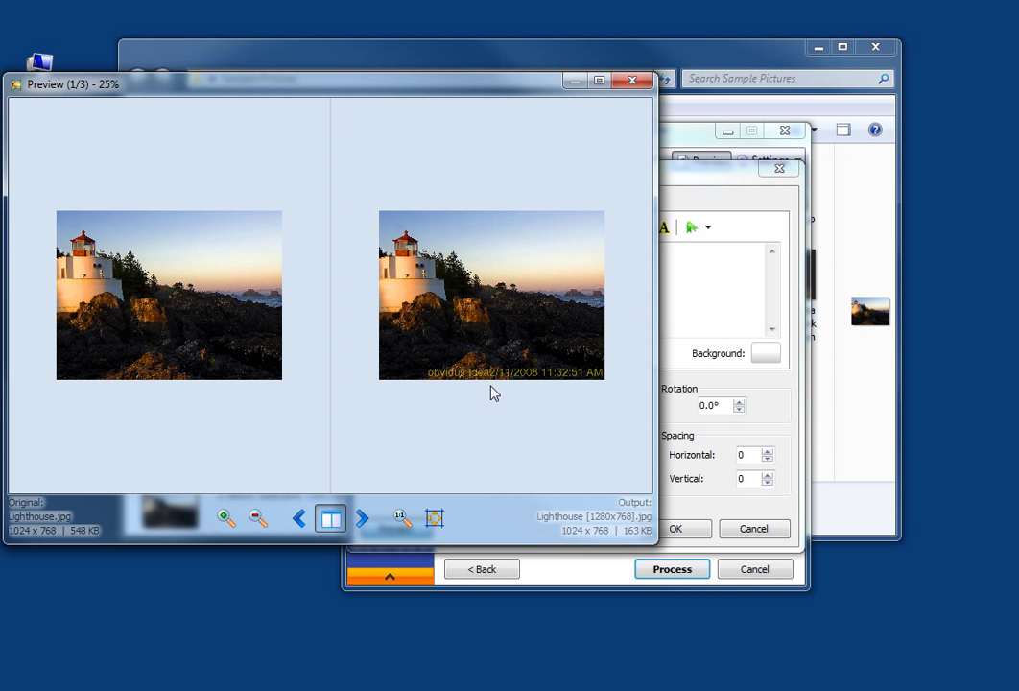
{"action": "mouse_move", "coordinate": [432, 369]}
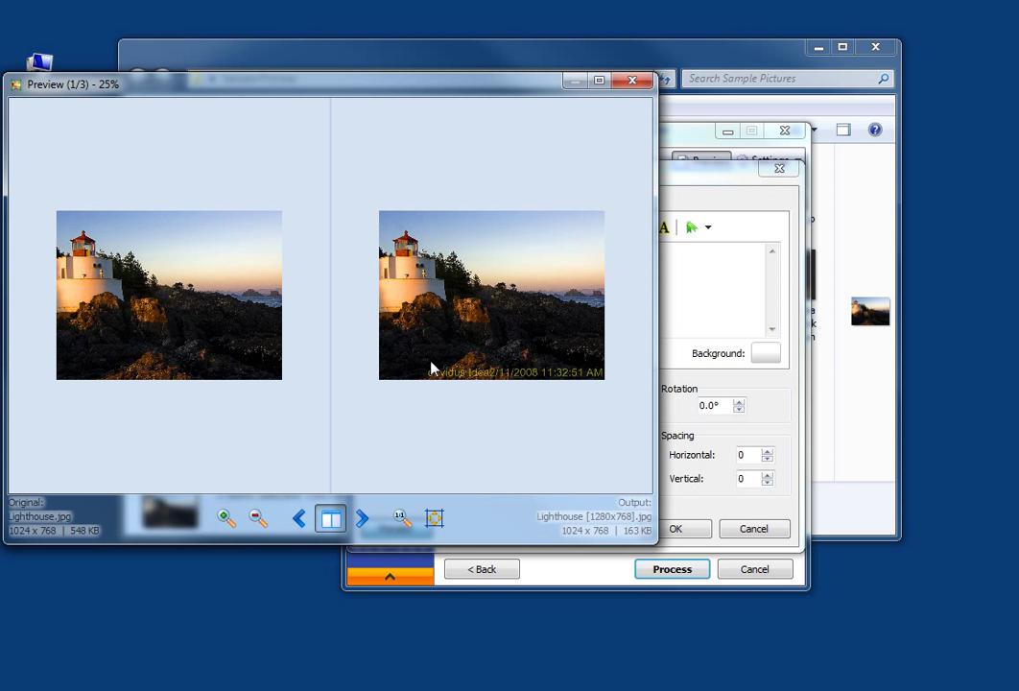
{"action": "mouse_move", "coordinate": [534, 365]}
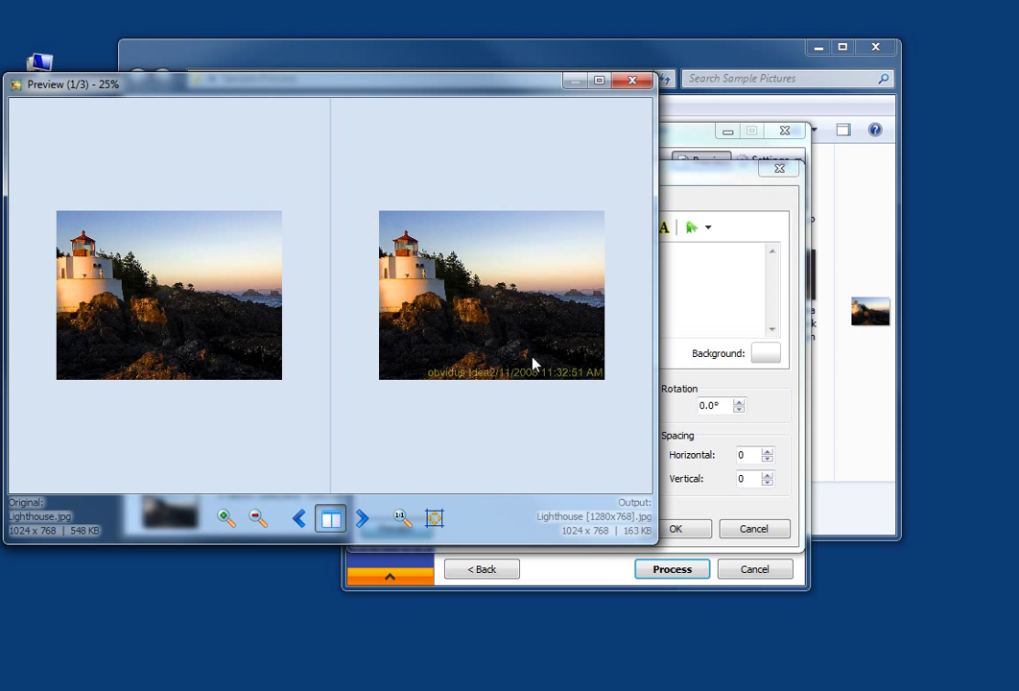
{"action": "mouse_move", "coordinate": [584, 388]}
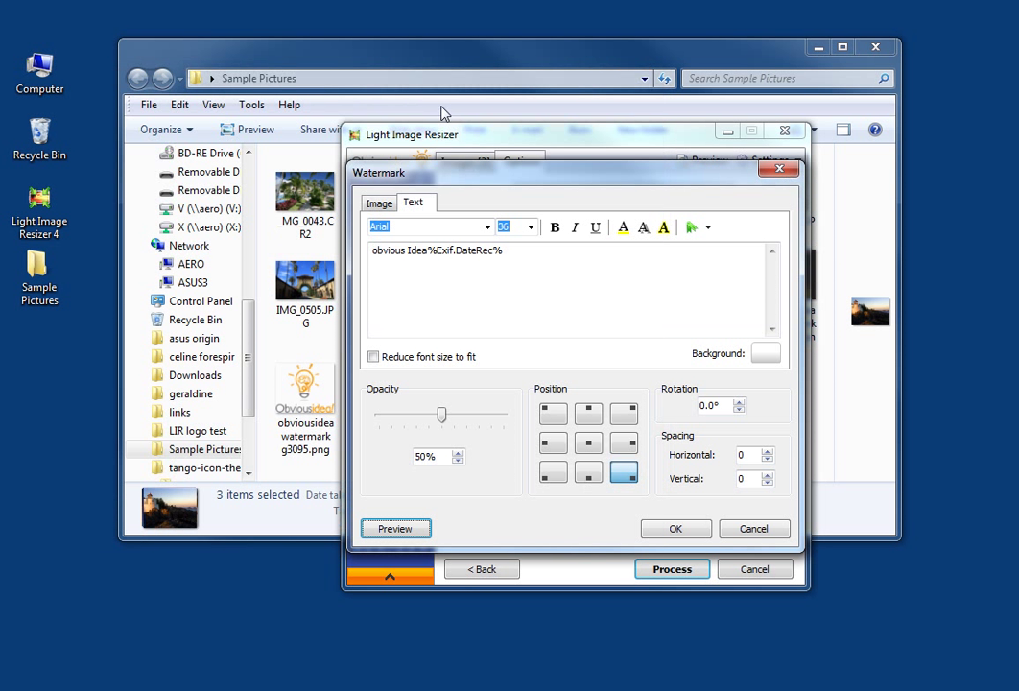
Confirm the watermark settings and process the three photos into 1280x768 copies.
{"action": "left_click", "coordinate": [587, 442]}
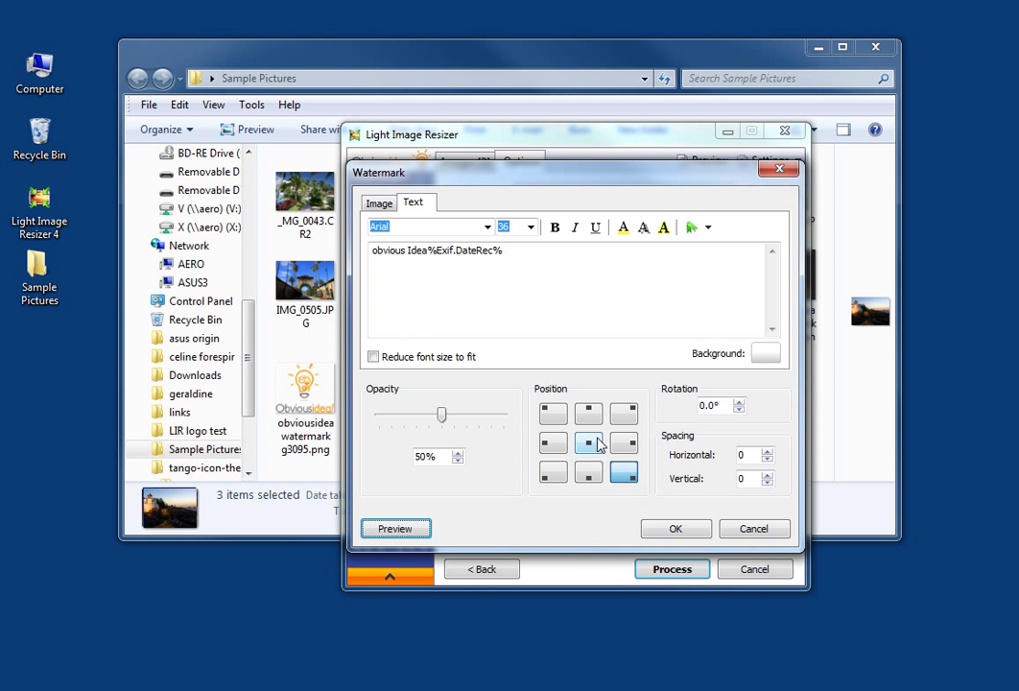
{"action": "left_click", "coordinate": [676, 530]}
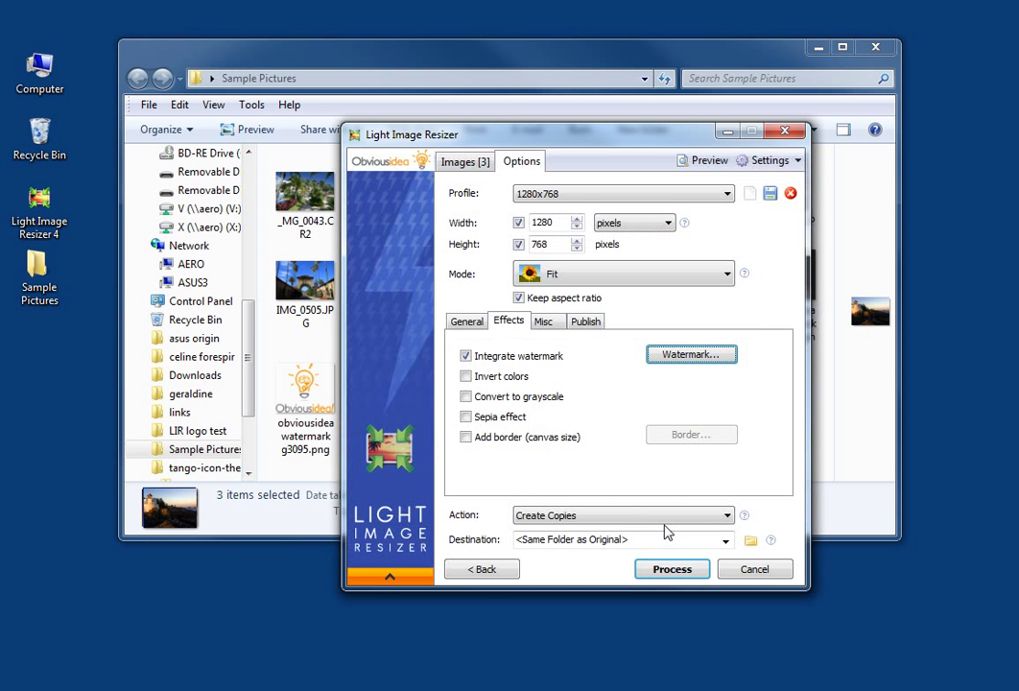
{"action": "left_click", "coordinate": [672, 568]}
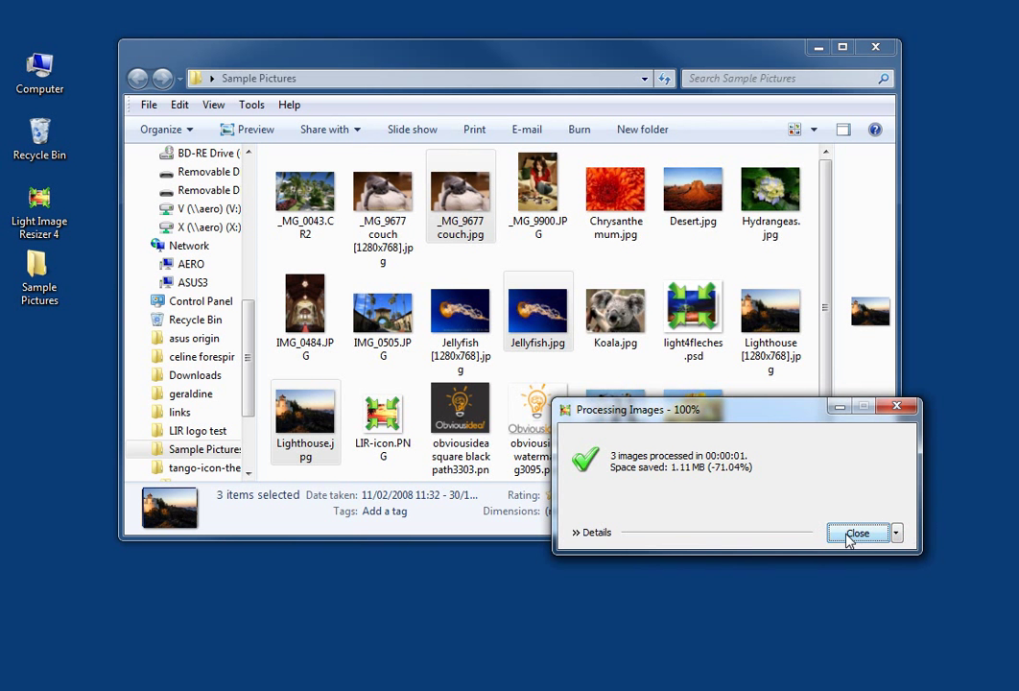
Dismiss the processing summary and view the couch [1280x768] copy in Photo Viewer.
{"action": "left_click", "coordinate": [856, 534]}
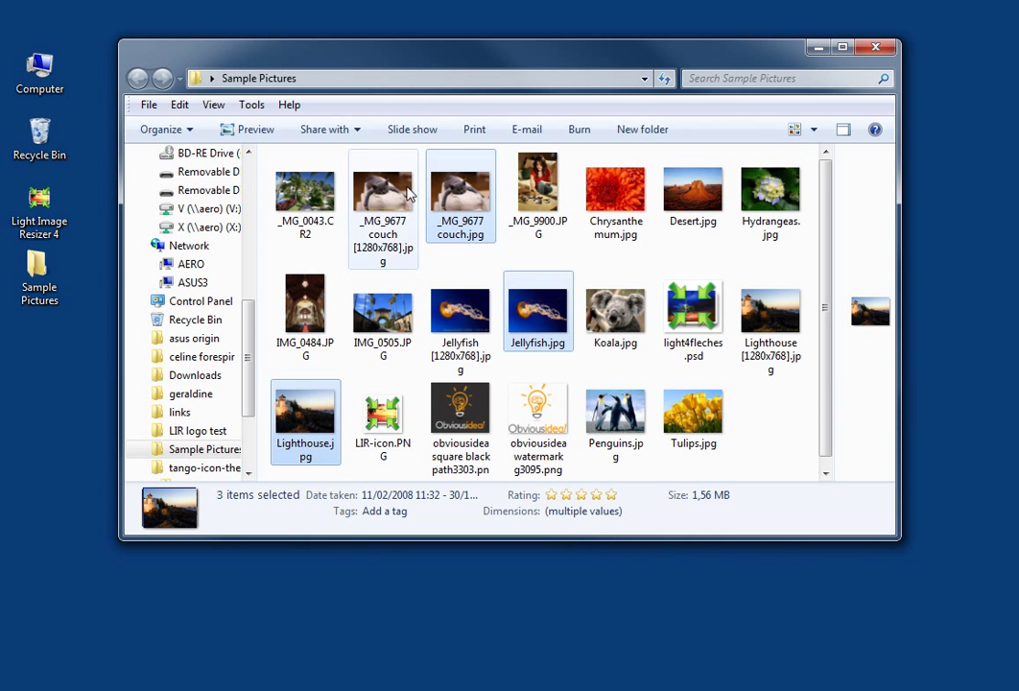
{"action": "double_click", "coordinate": [382, 189]}
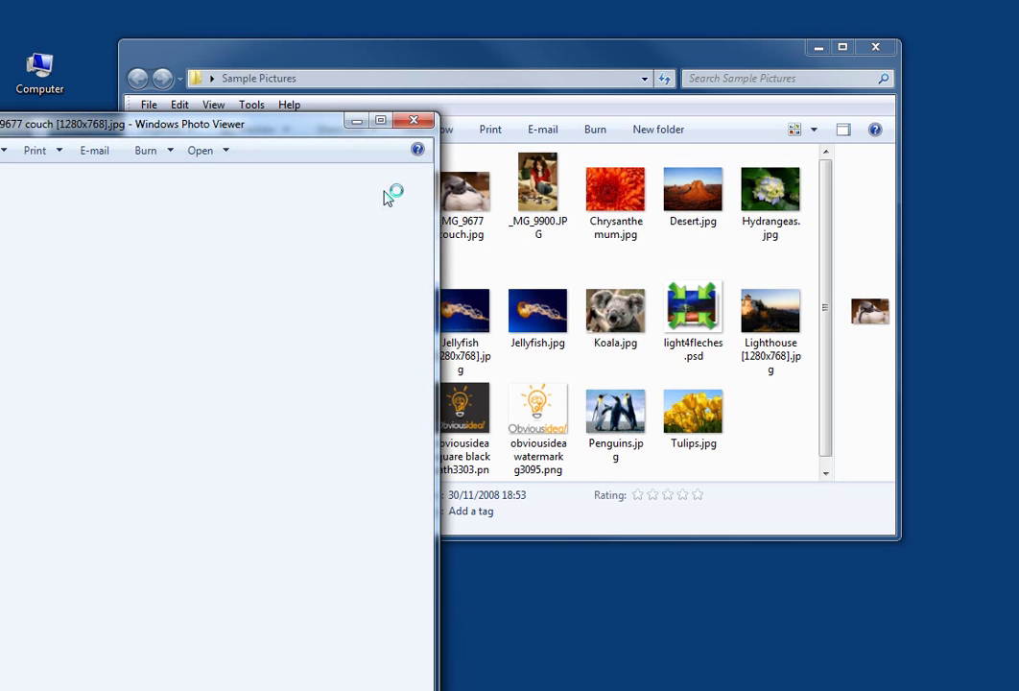